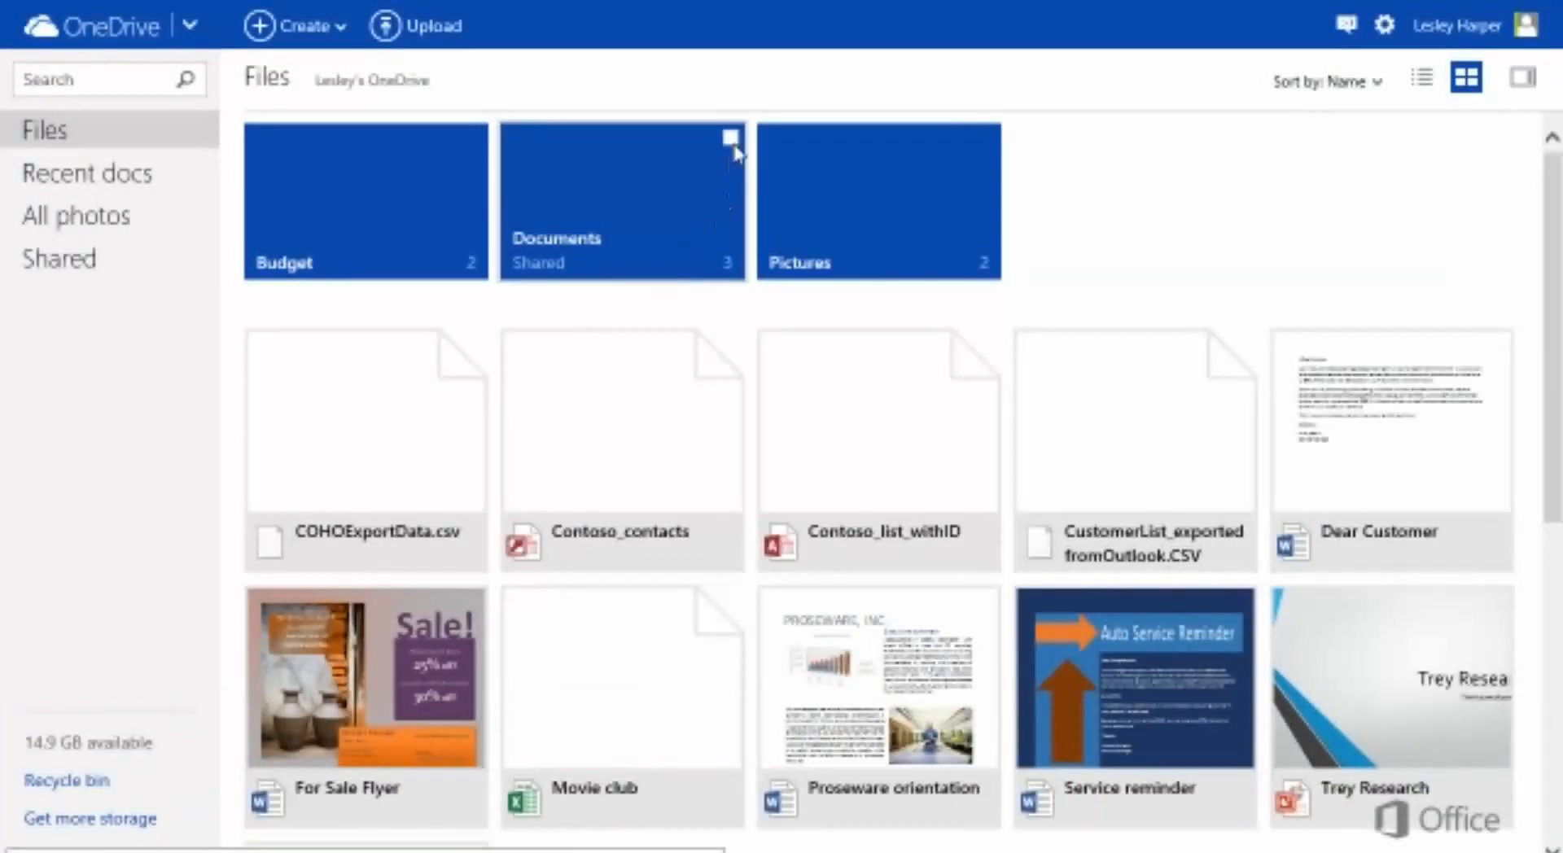
Step: Select the Documents folder and start sharing it from the command bar
left_click(728, 138)
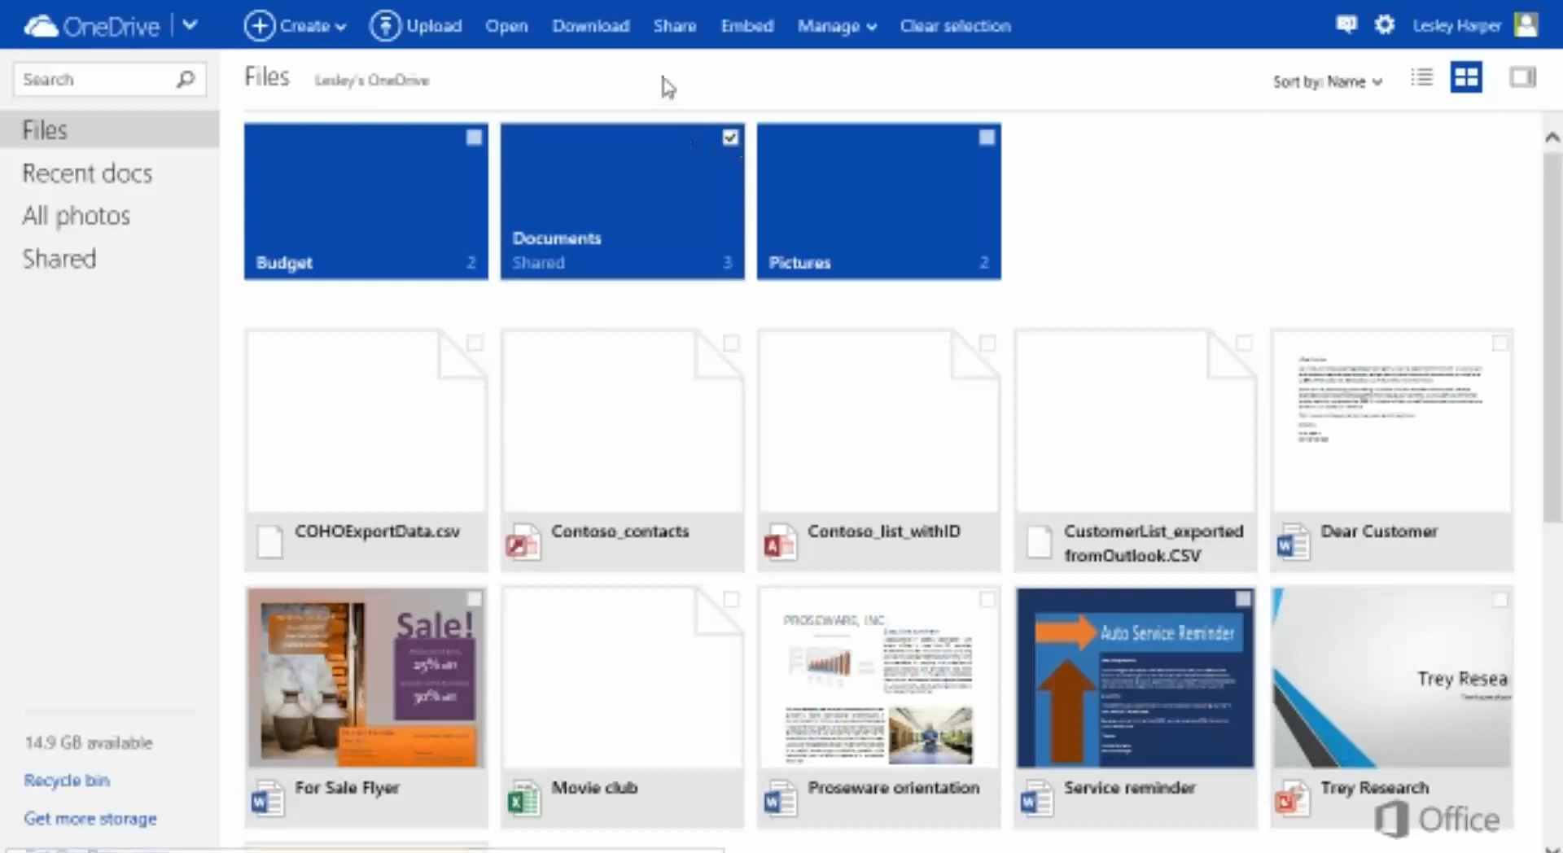
left_click(674, 26)
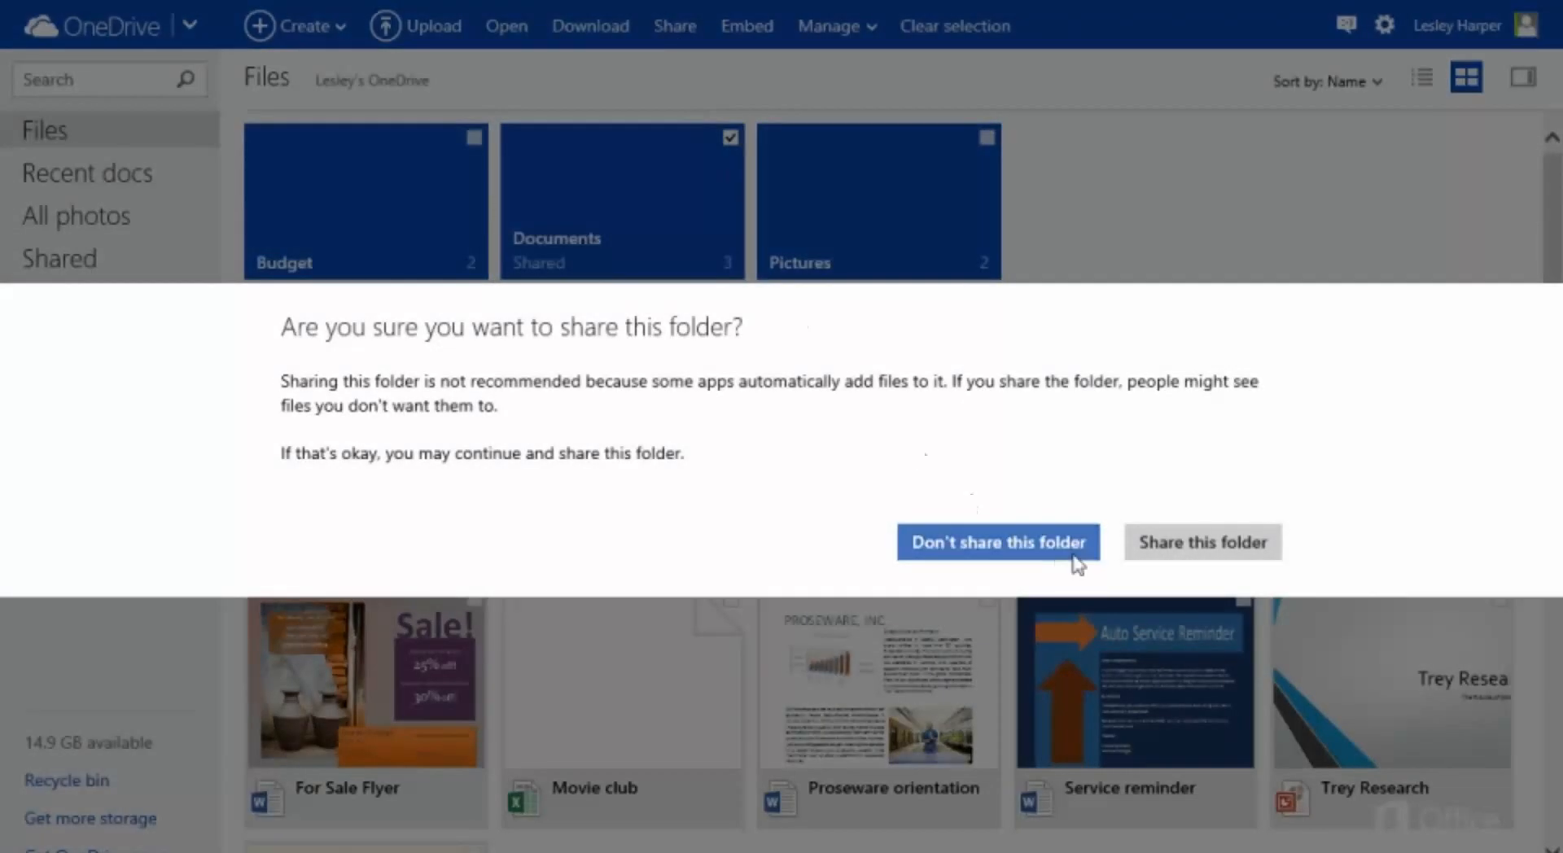
Step: Confirm the sharing warning and switch to getting a link instead of inviting people
left_click(1203, 543)
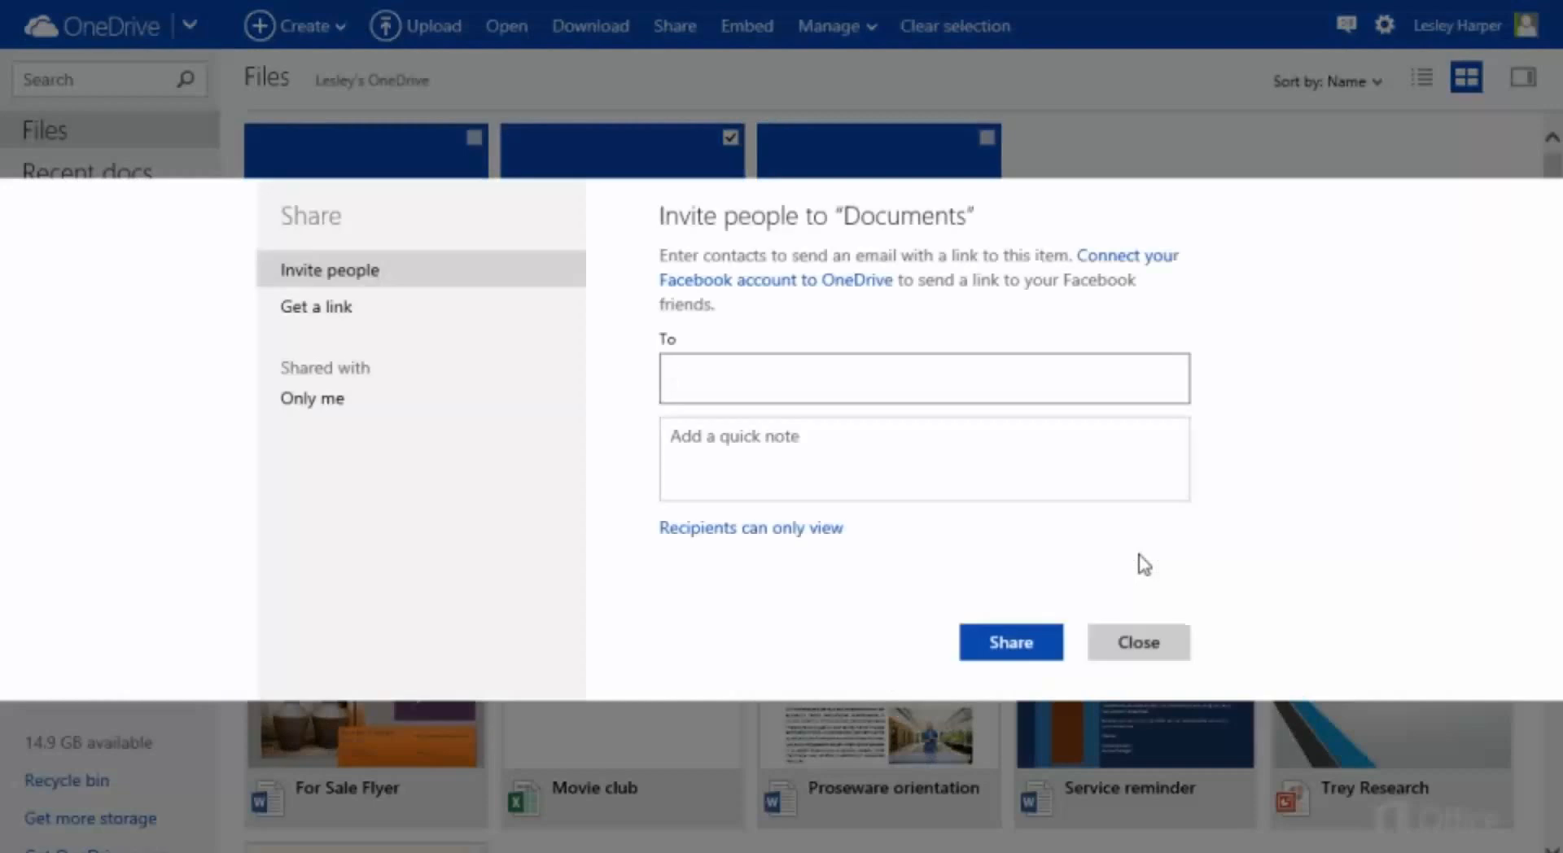
left_click(923, 378)
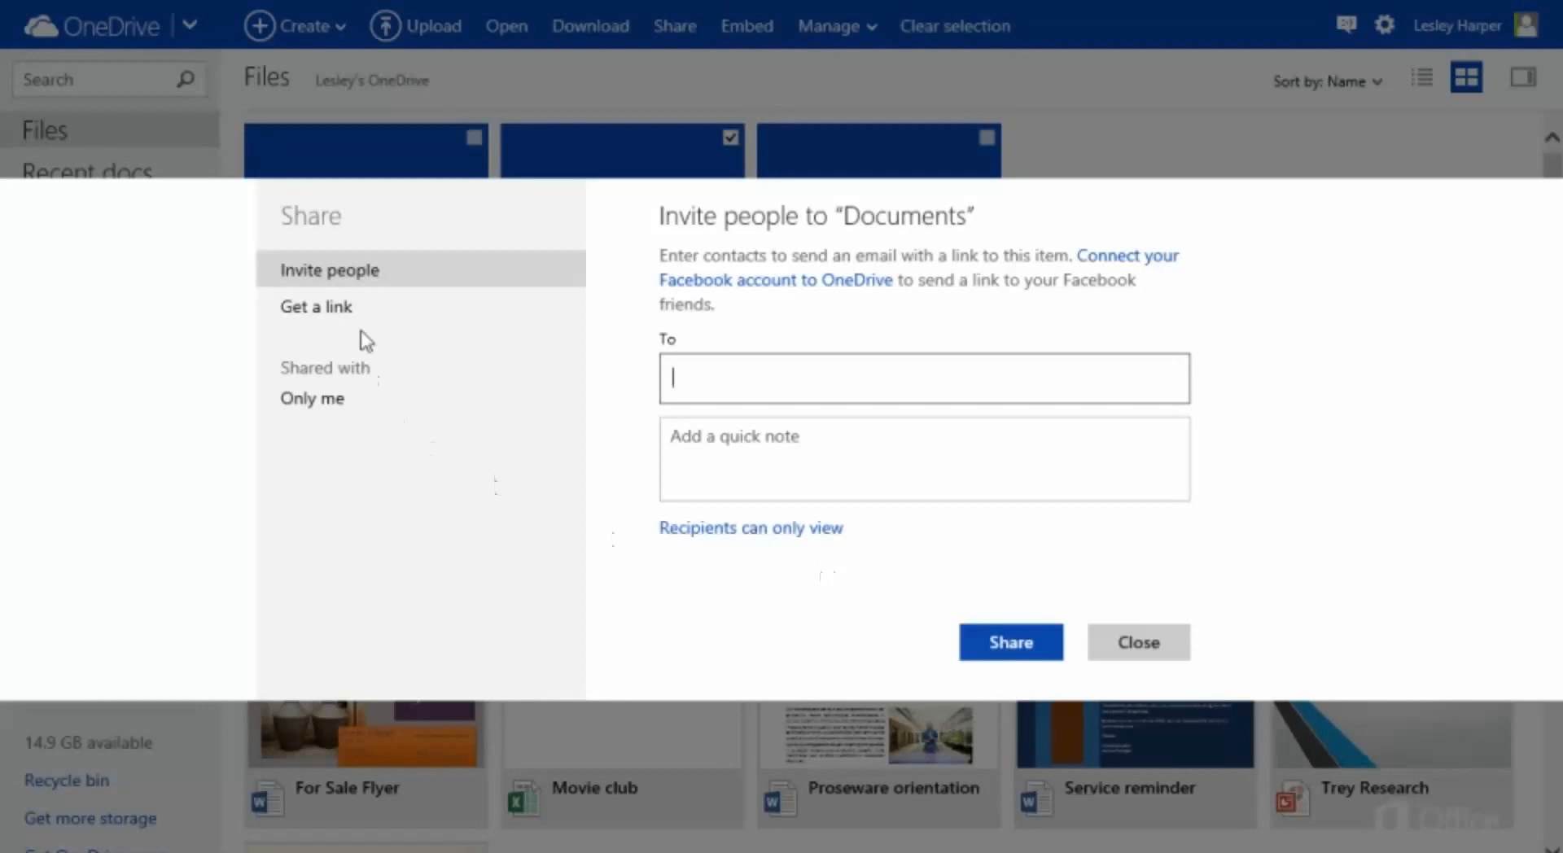
left_click(316, 306)
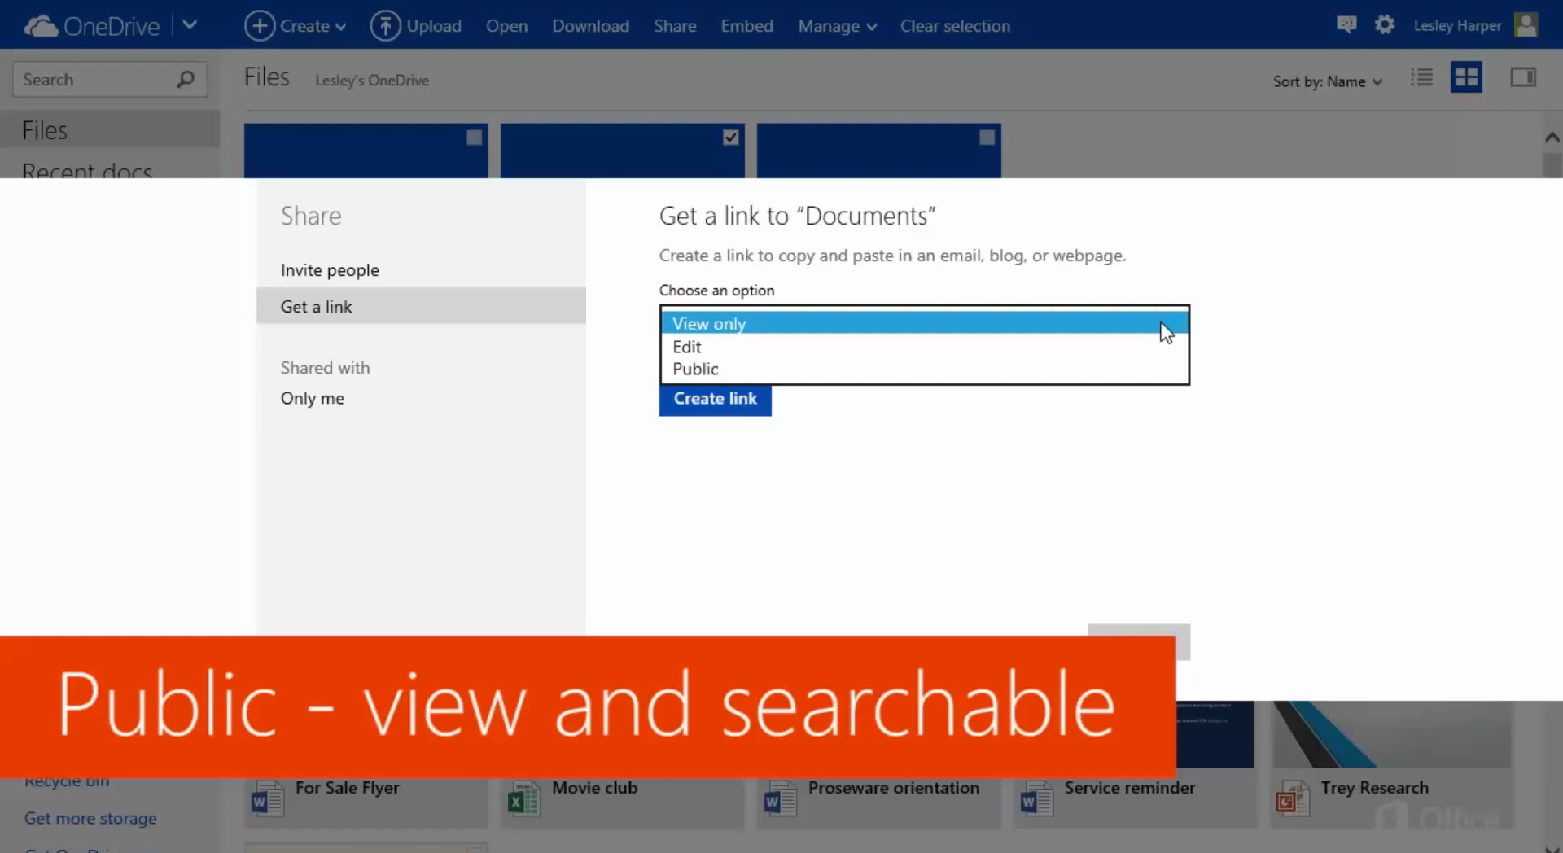
Step: Create a View only link to Documents and shorten it
left_click(710, 324)
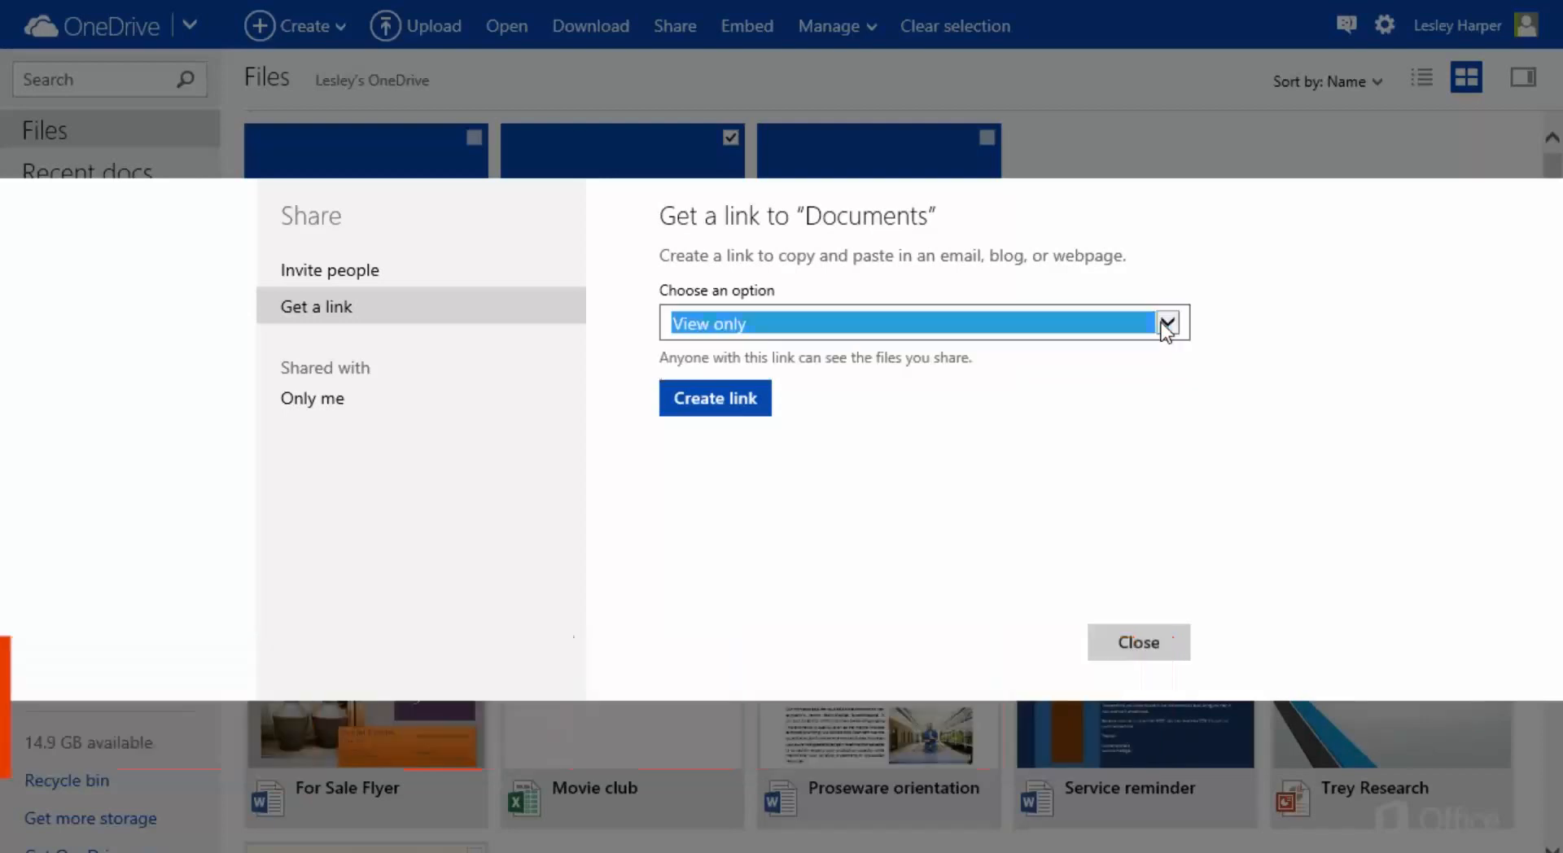
left_click(715, 397)
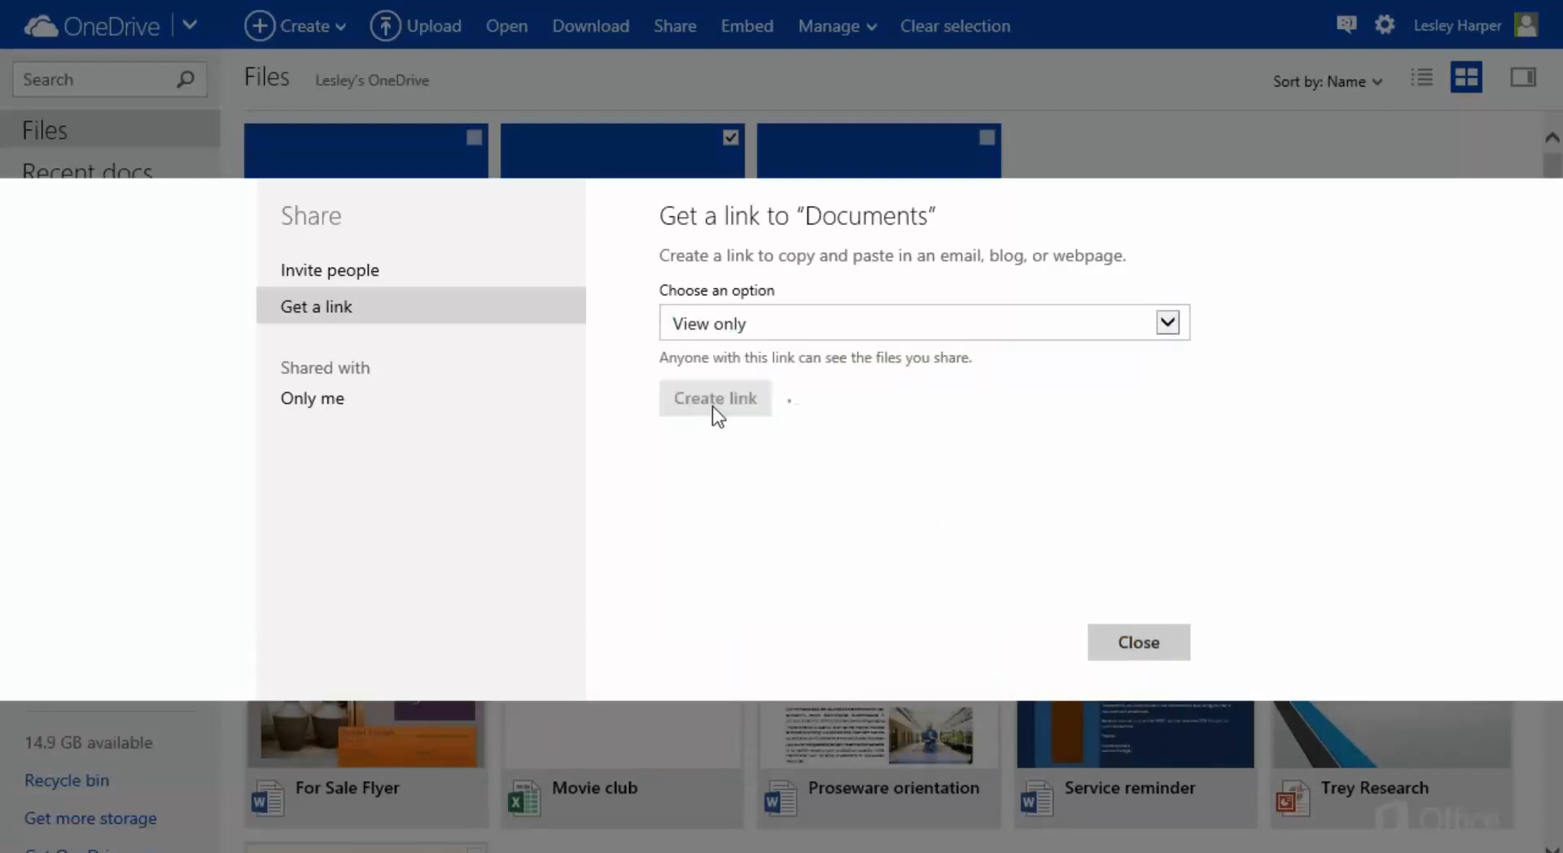
left_click(715, 398)
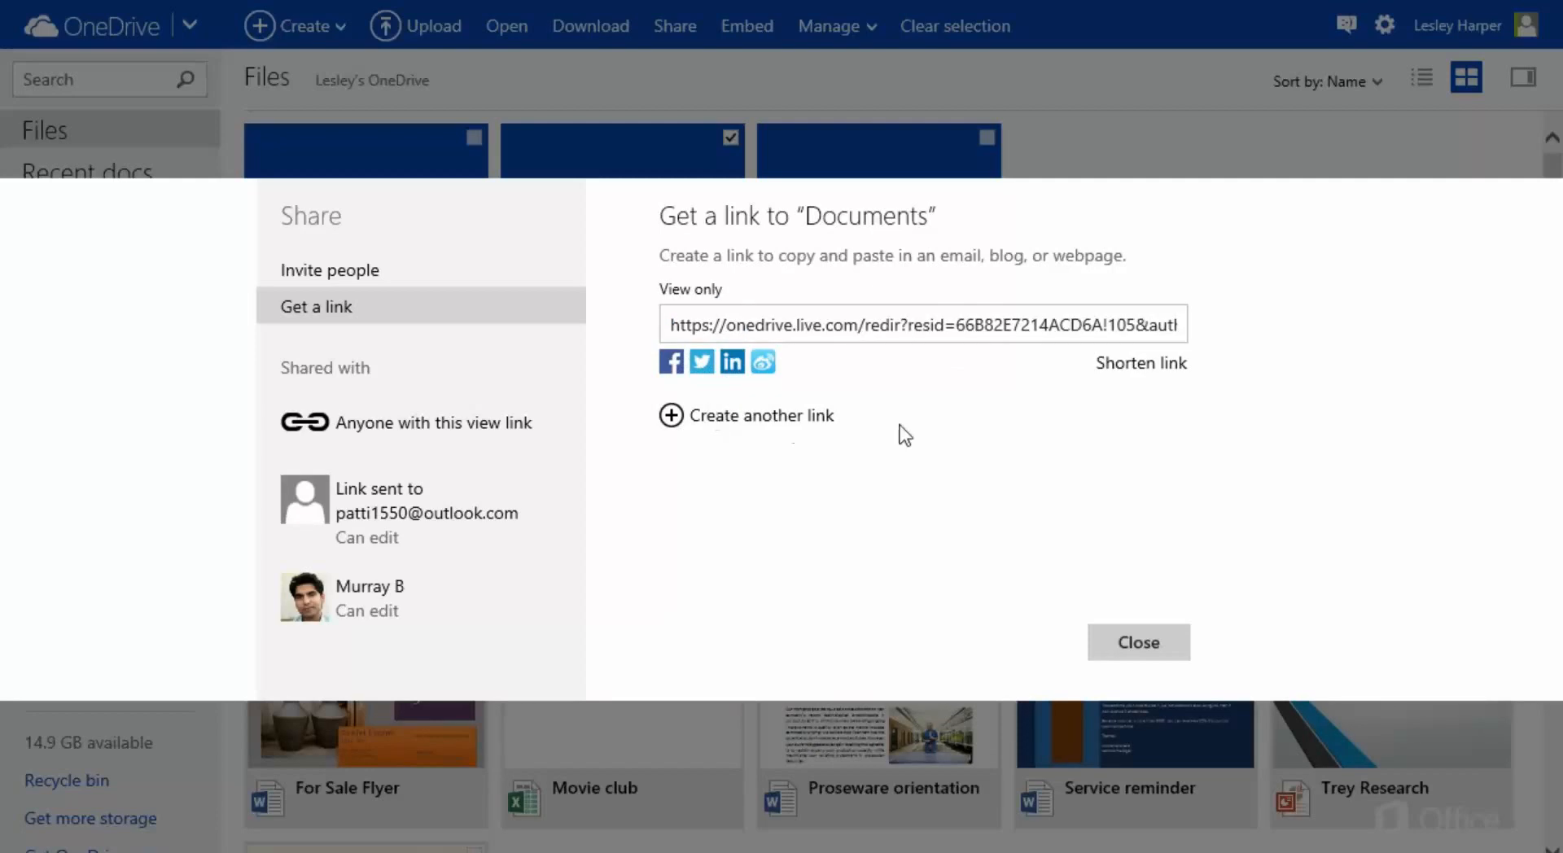
left_click(1142, 362)
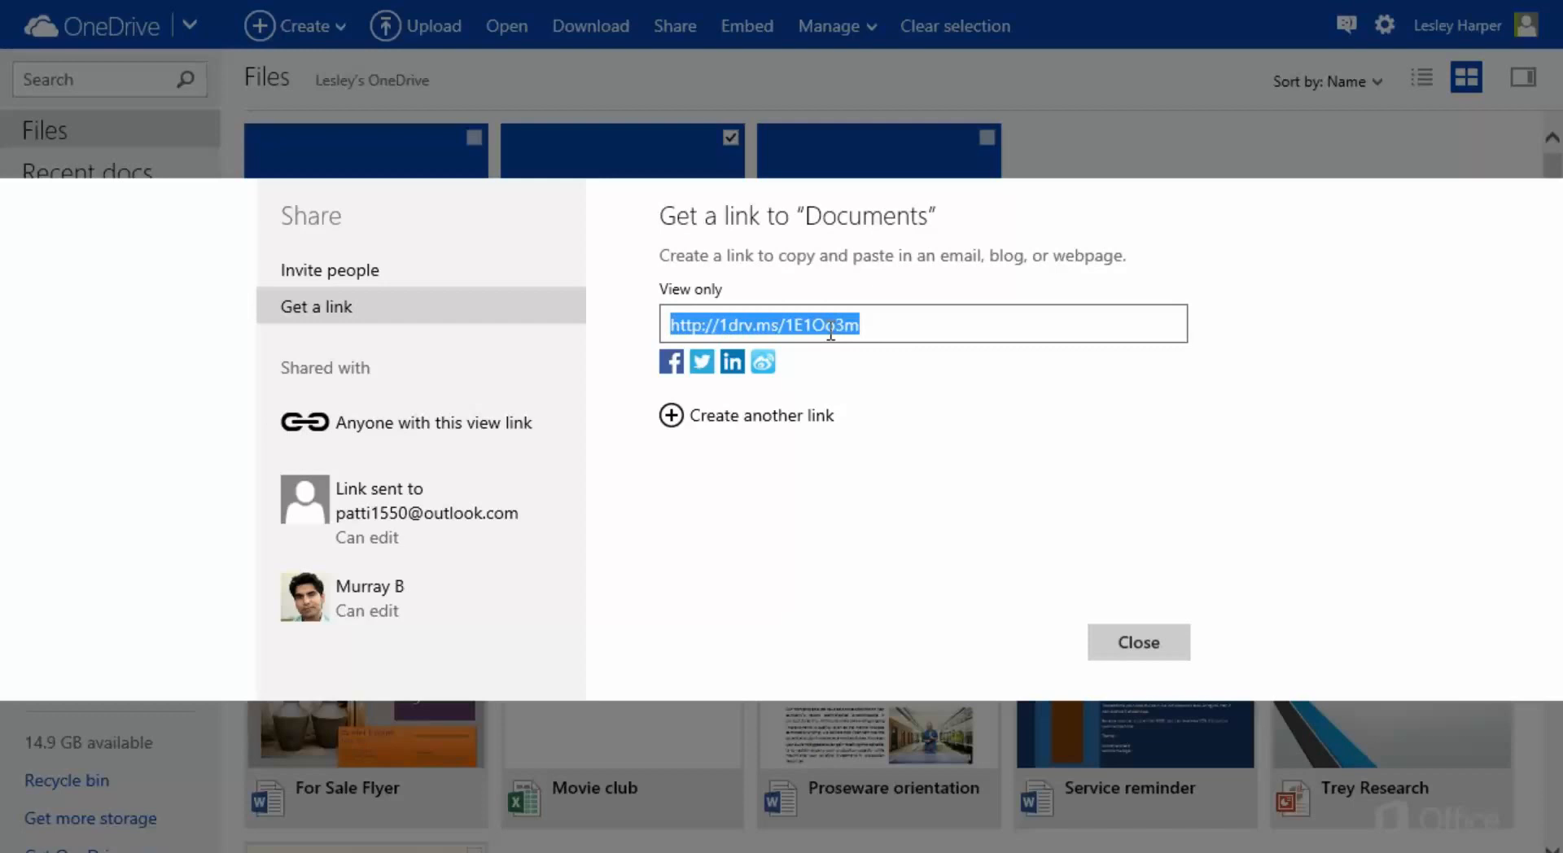
Step: Copy the shortened view-only Documents link from its context menu
right_click(829, 329)
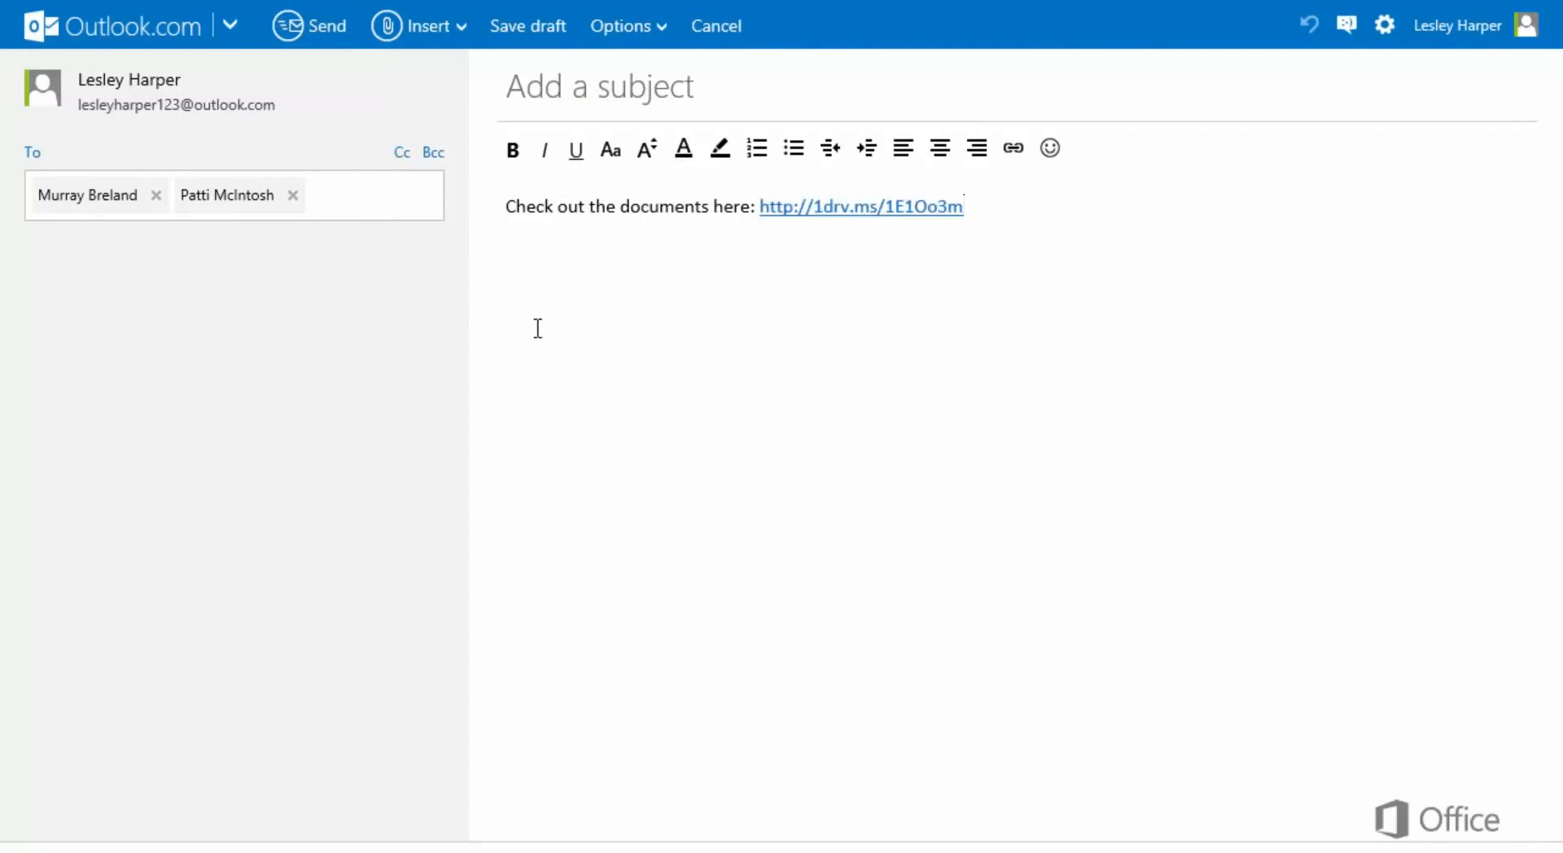
type("Th")
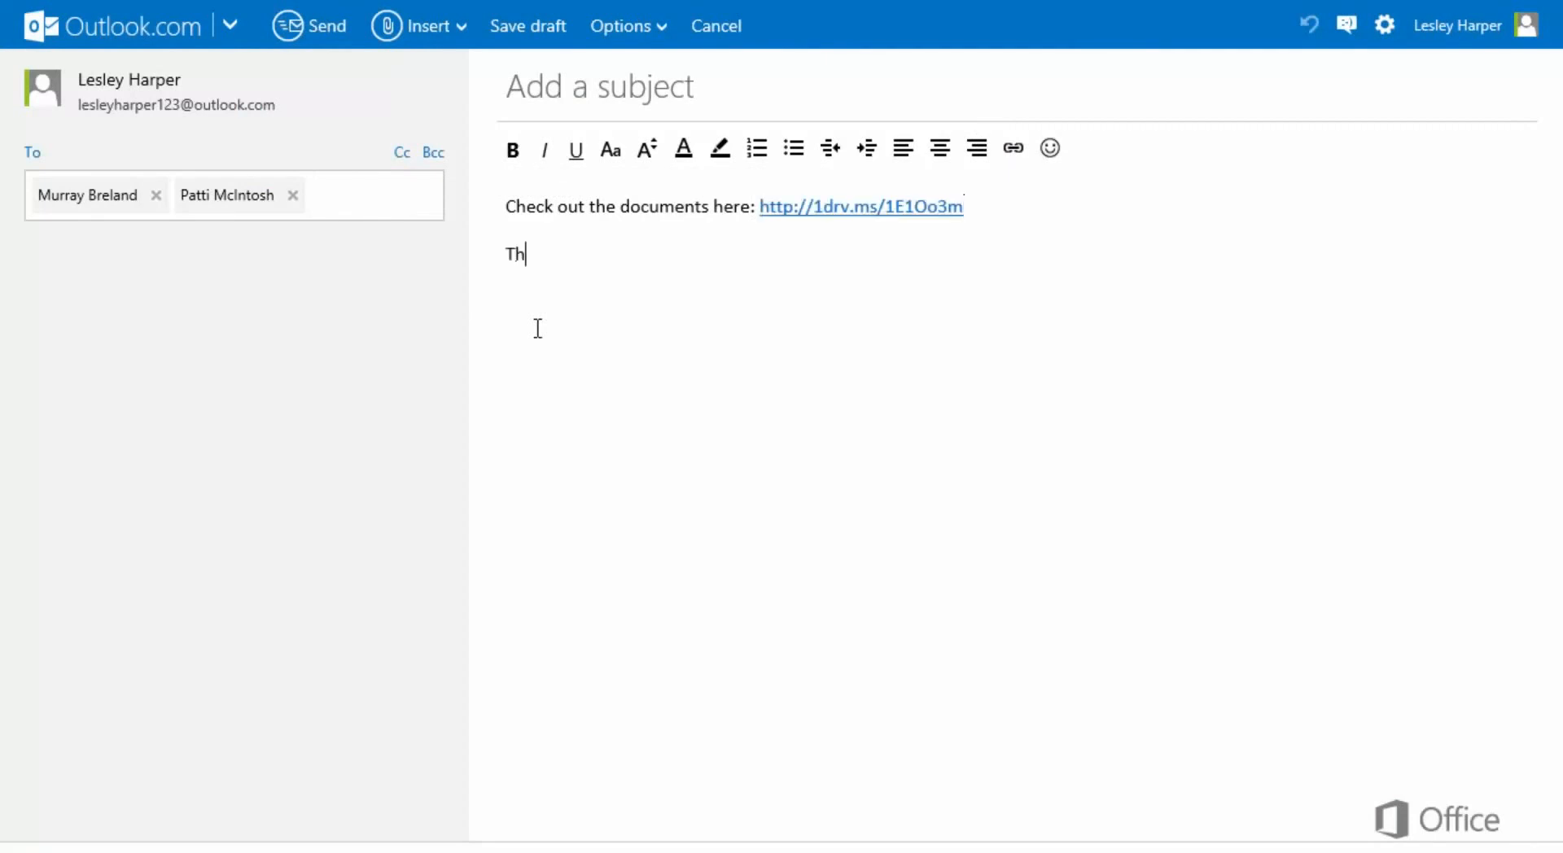